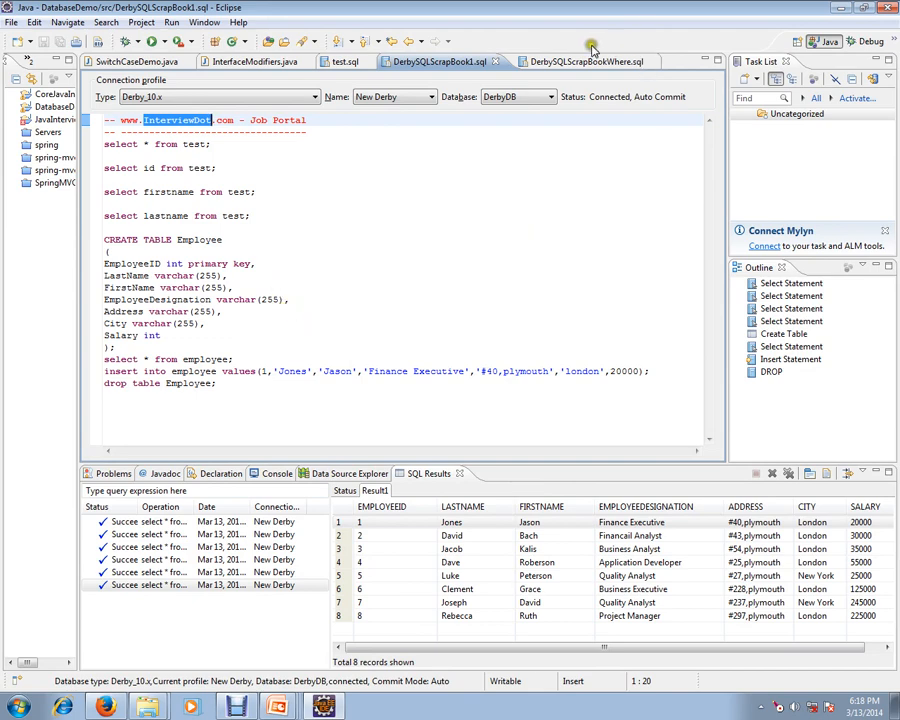
- Show the DerbySQLScrapBookWhere.sql scrapbook with the EMPLOYEE WHERE-clause queries
{"action": "left_click", "coordinate": [572, 60]}
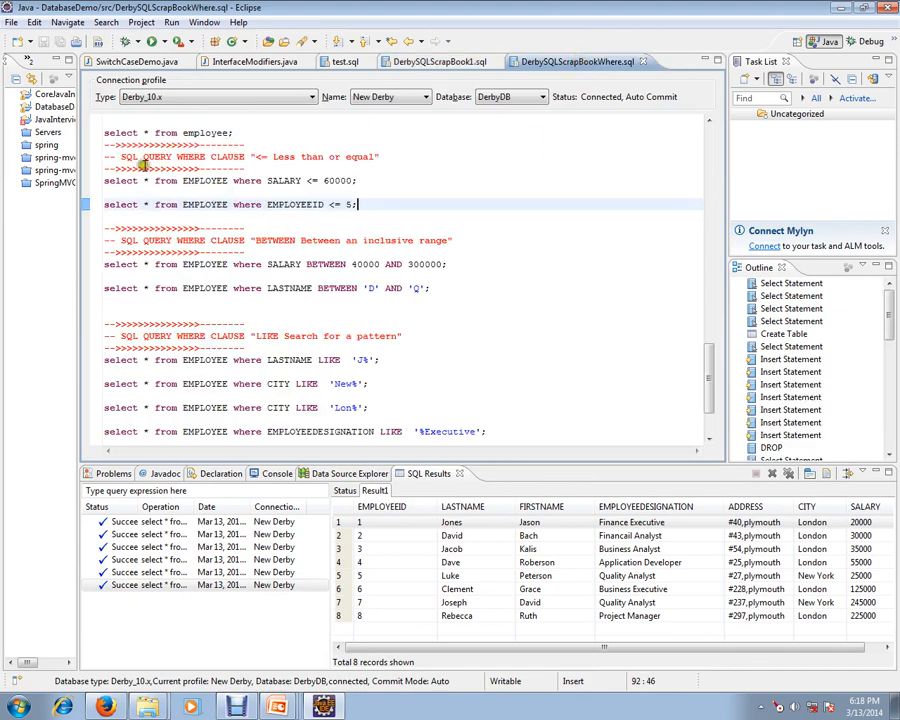
{"action": "double_click", "coordinate": [180, 156]}
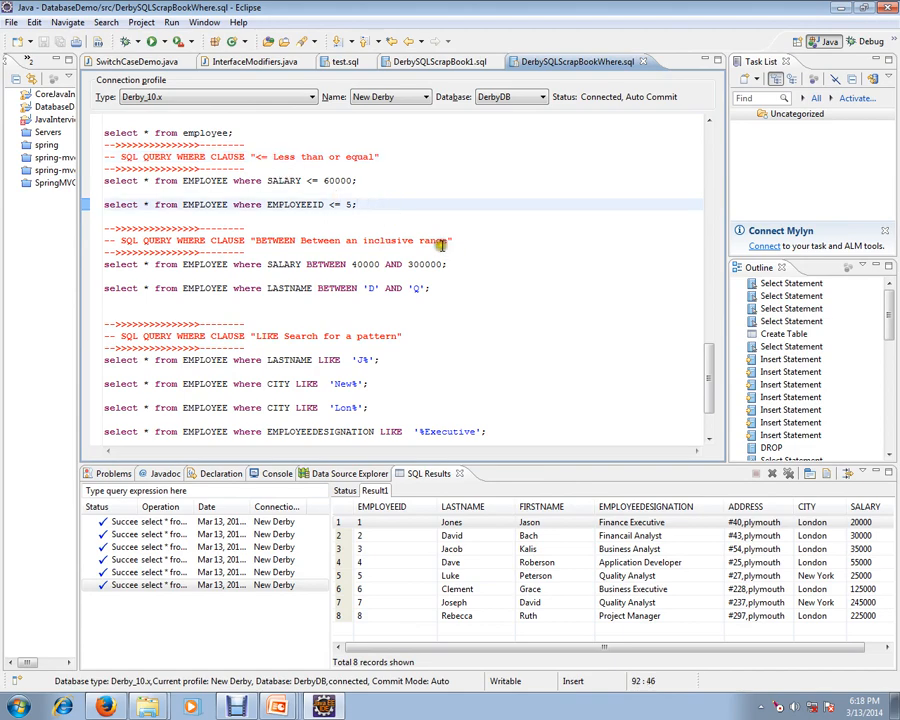
{"action": "mouse_move", "coordinate": [520, 304]}
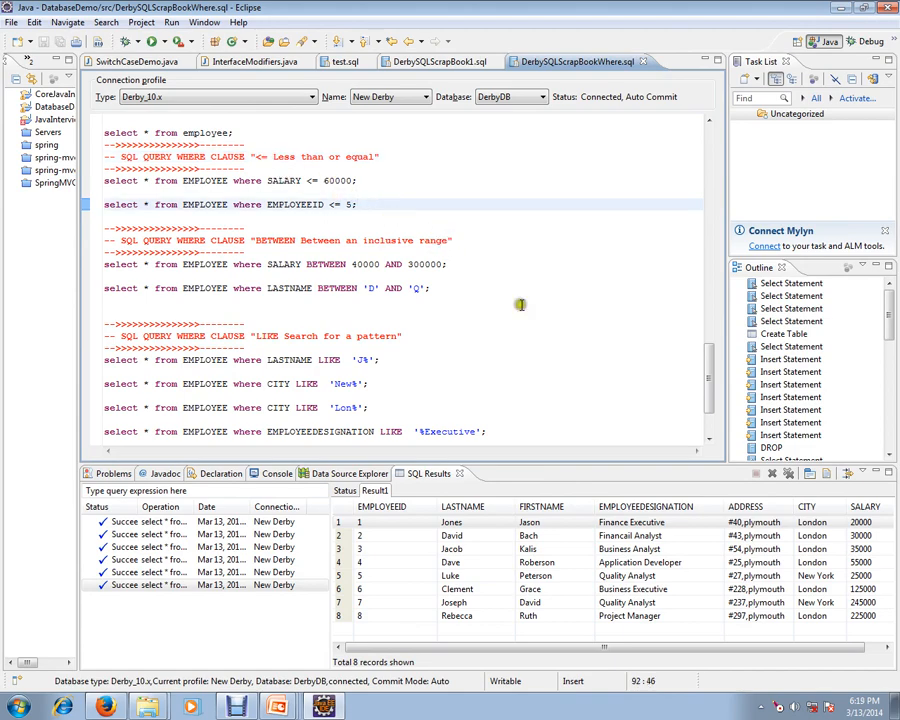
- Execute 'select * from EMPLOYEE where SALARY <= 40000' as selected text
{"action": "left_click", "coordinate": [348, 472]}
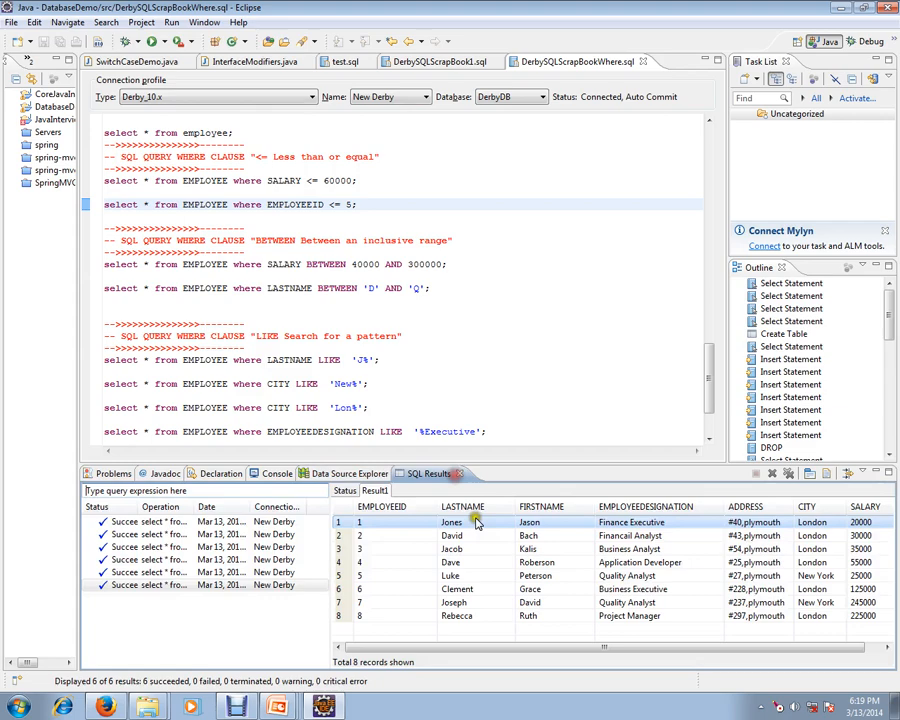
{"action": "mouse_move", "coordinate": [530, 588]}
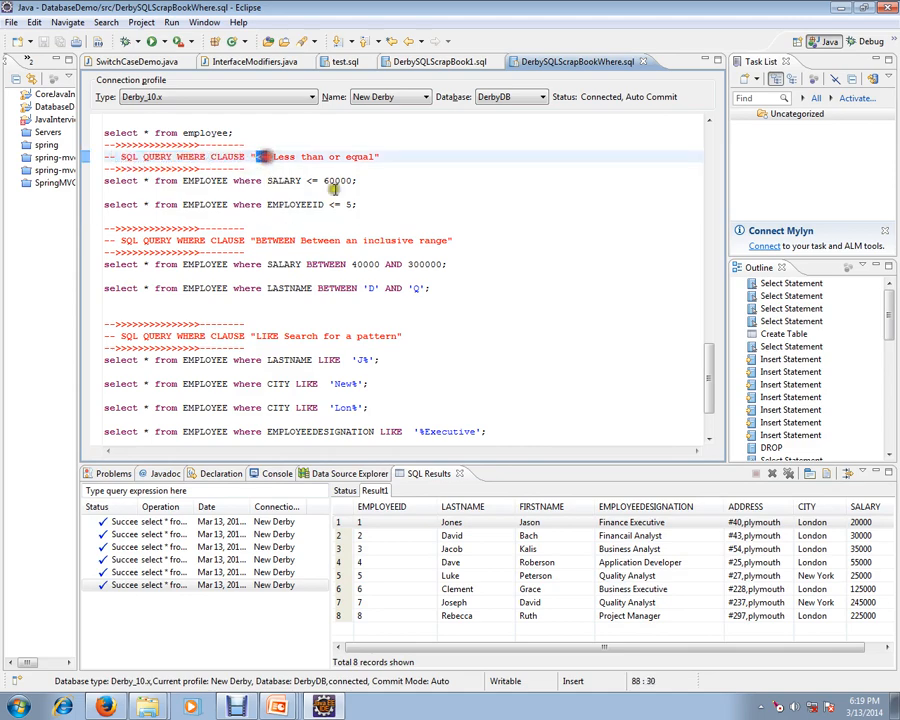
{"action": "left_click", "coordinate": [356, 204]}
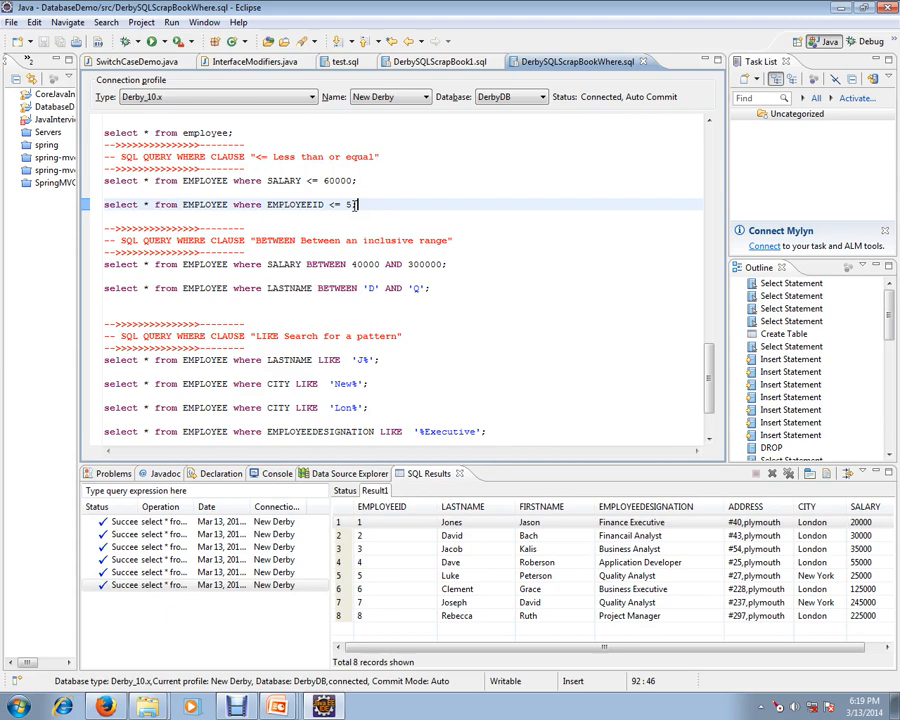
{"action": "left_click", "coordinate": [360, 180]}
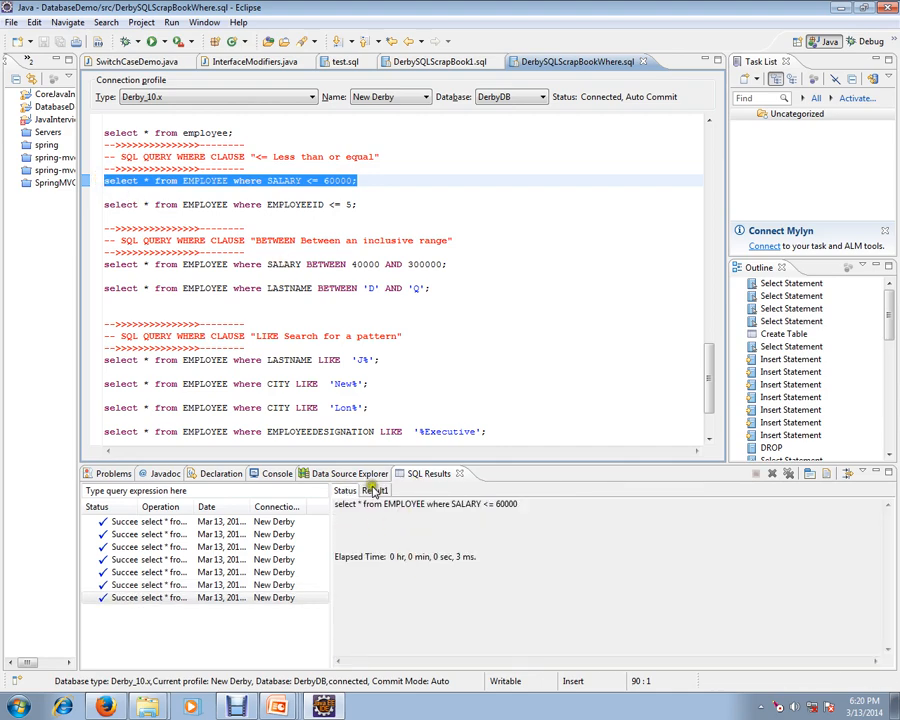
- Execute 'select * from employee;' to return all eight EMPLOYEE rows
{"action": "left_click", "coordinate": [374, 490]}
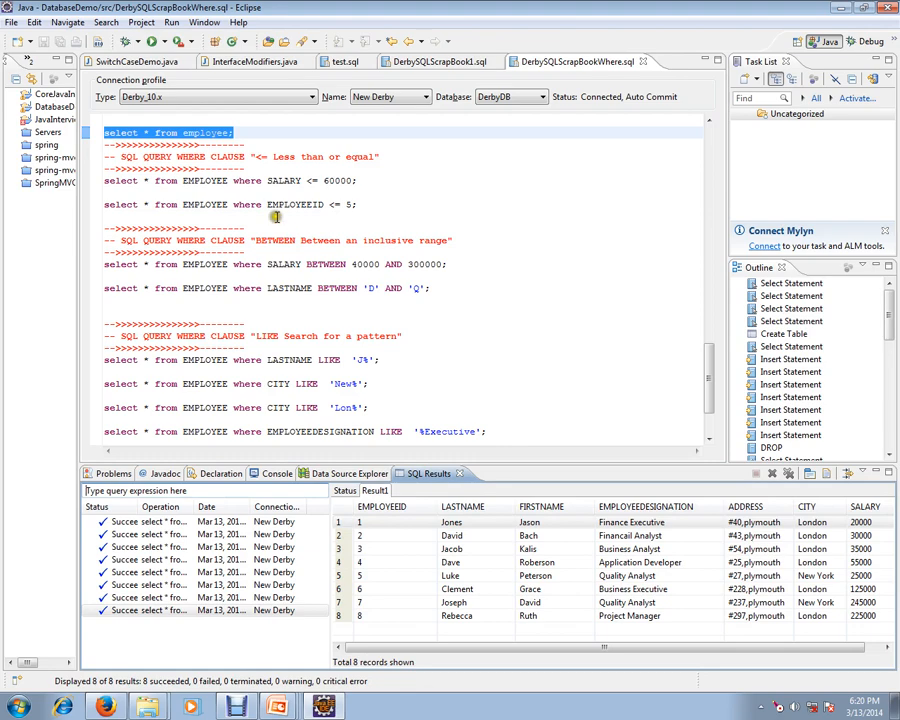
{"action": "left_click", "coordinate": [376, 616]}
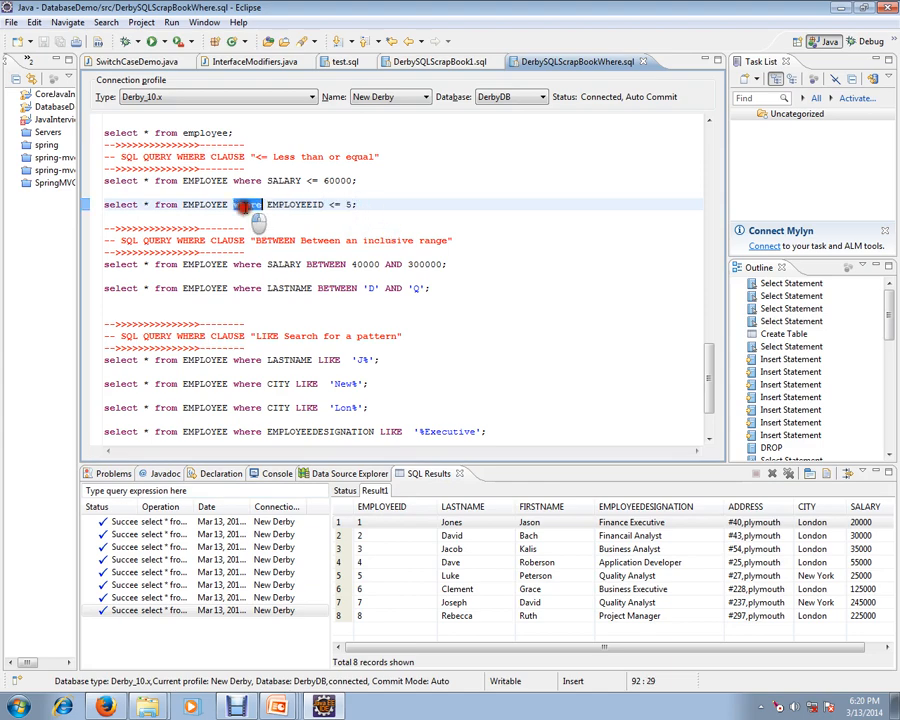
{"action": "double_click", "coordinate": [246, 204]}
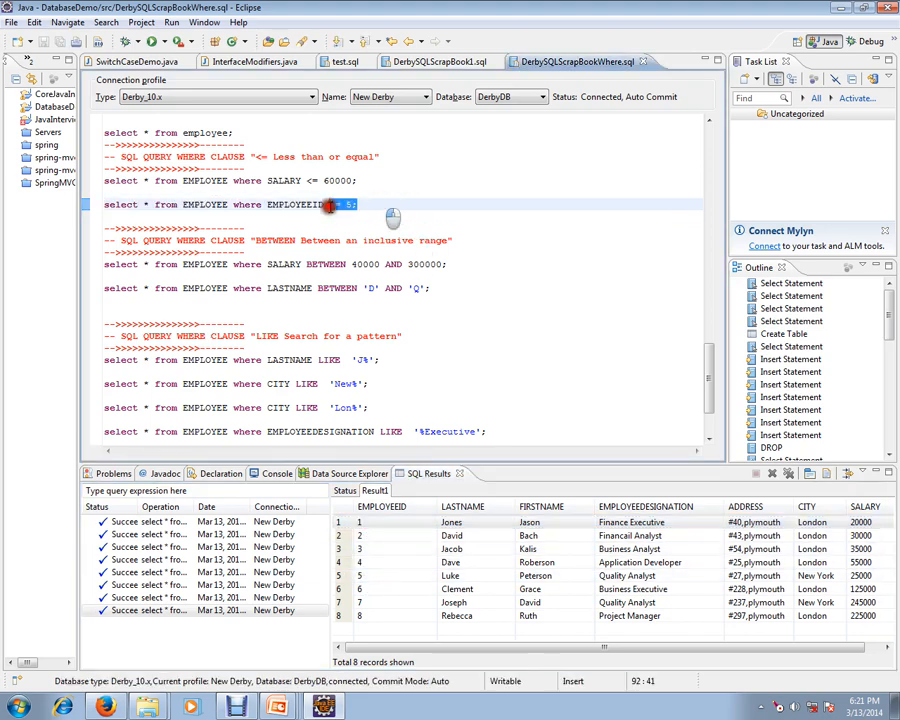
- Execute the EMPLOYEEID <= 5 query returning five employees, then re-run the all-employees query
{"action": "triple_click", "coordinate": [230, 204]}
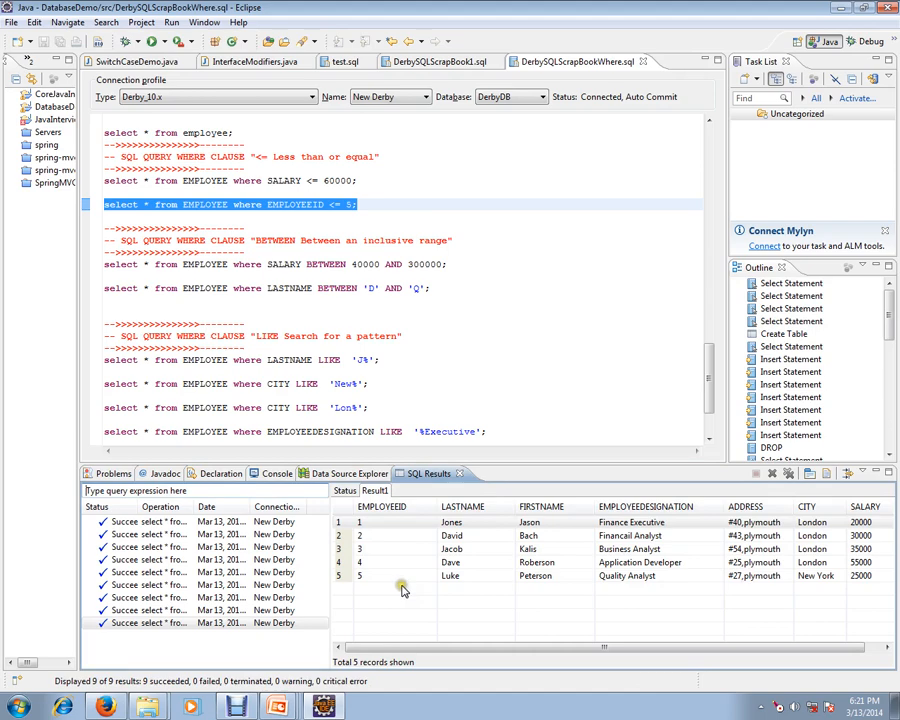
{"action": "mouse_move", "coordinate": [404, 460]}
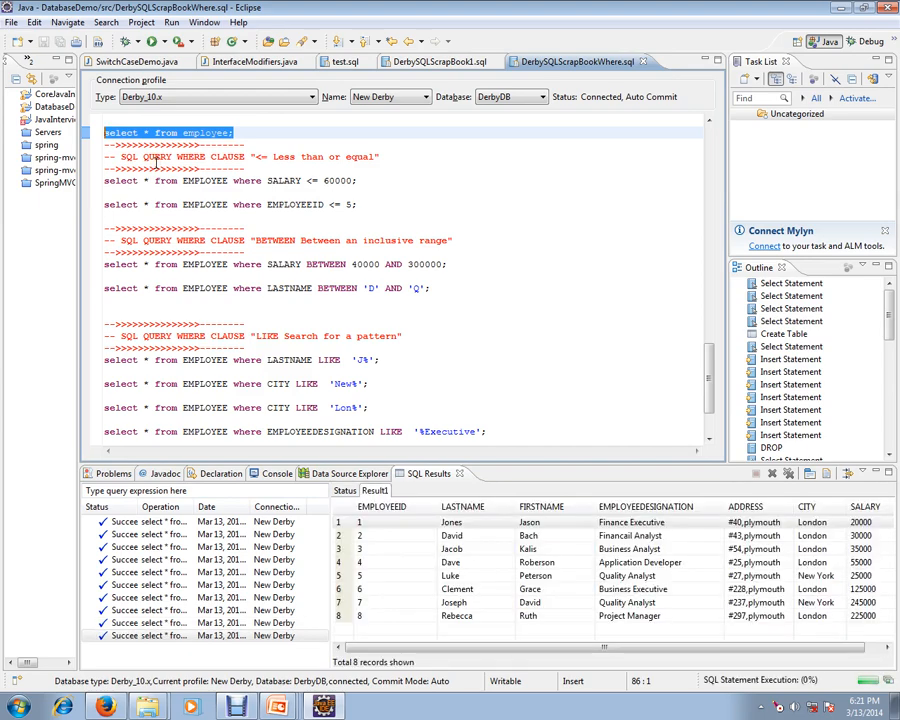
{"action": "left_click", "coordinate": [374, 490]}
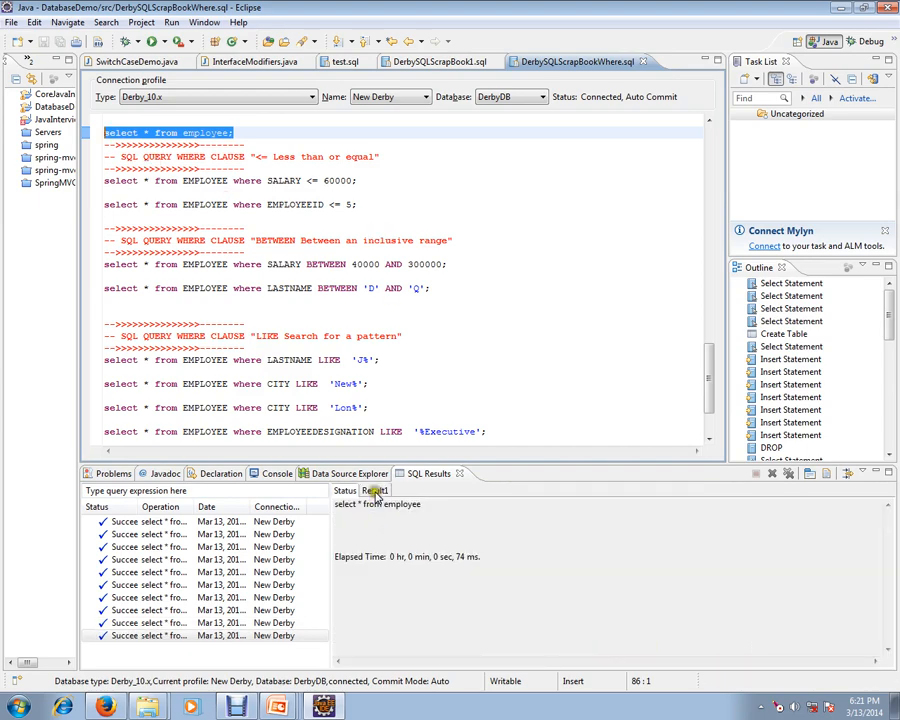